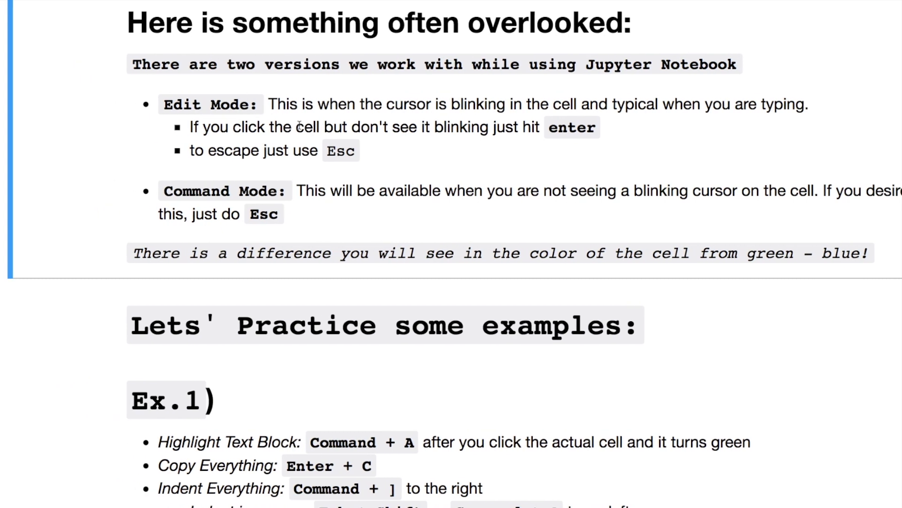
View the mode note's markdown source and render it back to formatted text.
{"action": "key", "text": "Enter"}
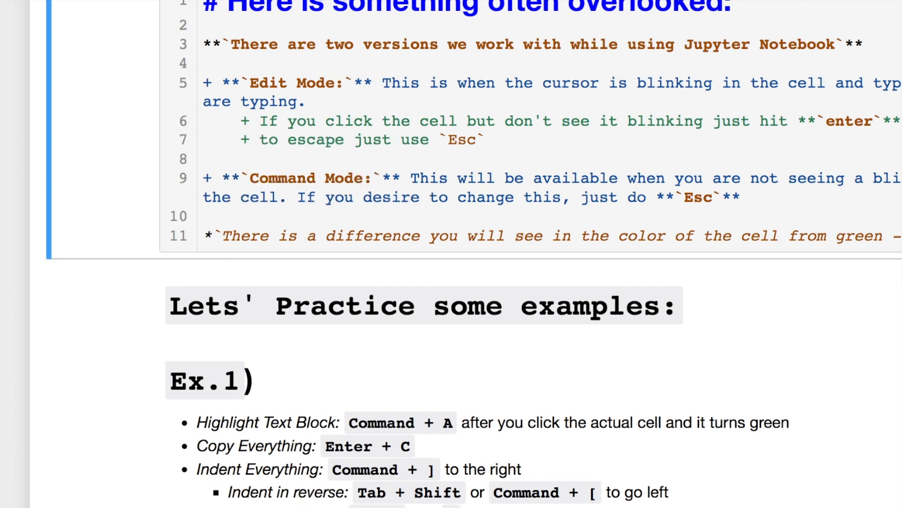
{"action": "key", "text": "ctrl+Return"}
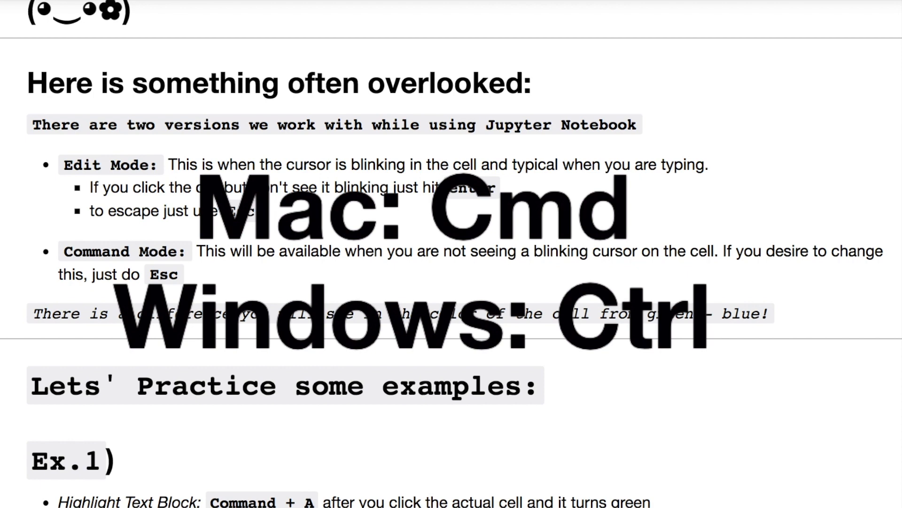
{"action": "scroll", "scroll_direction": "down", "scroll_amount": 3}
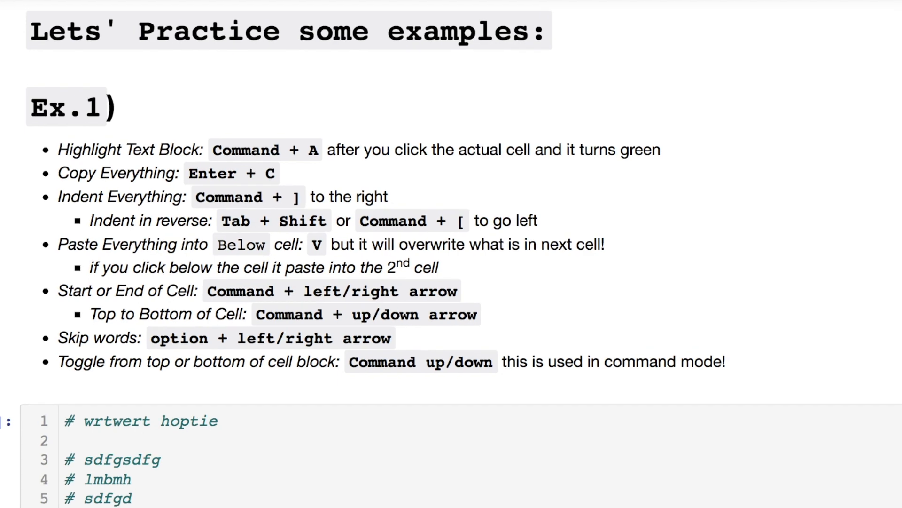
{"action": "mouse_move", "coordinate": [12, 116]}
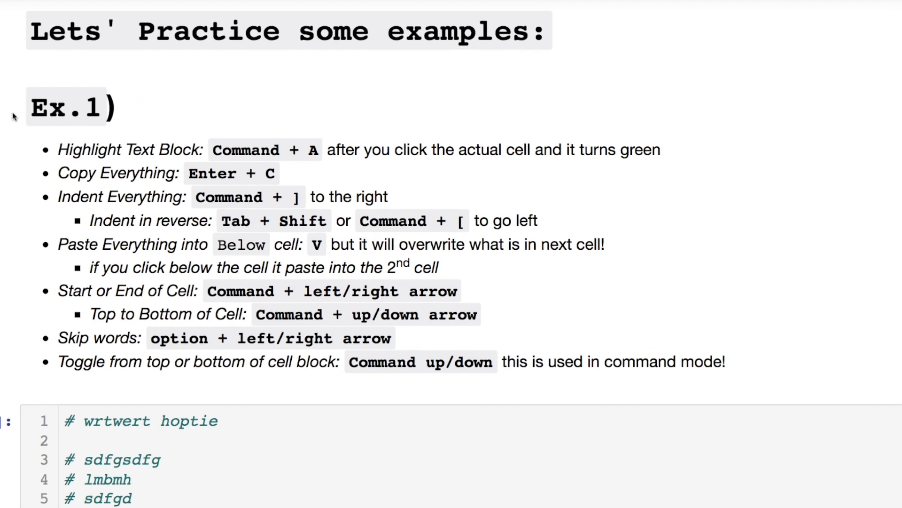
Bring up the keyboard shortcut reference with H and browse through it.
{"action": "key", "text": "h"}
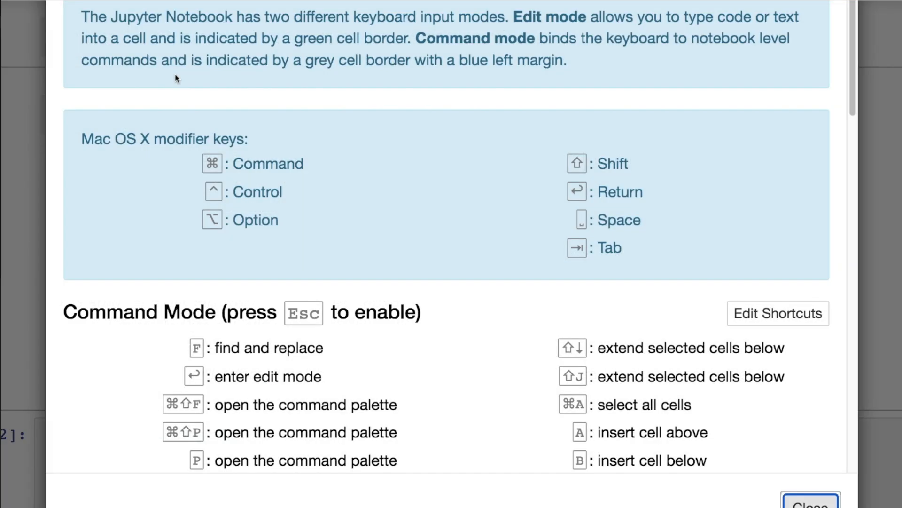
{"action": "mouse_move", "coordinate": [292, 141]}
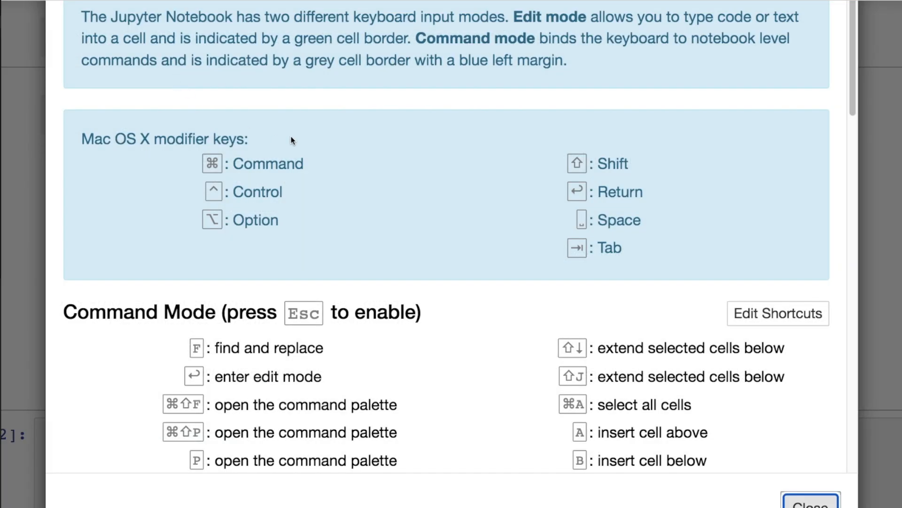
{"action": "scroll", "scroll_direction": "down", "scroll_amount": 3}
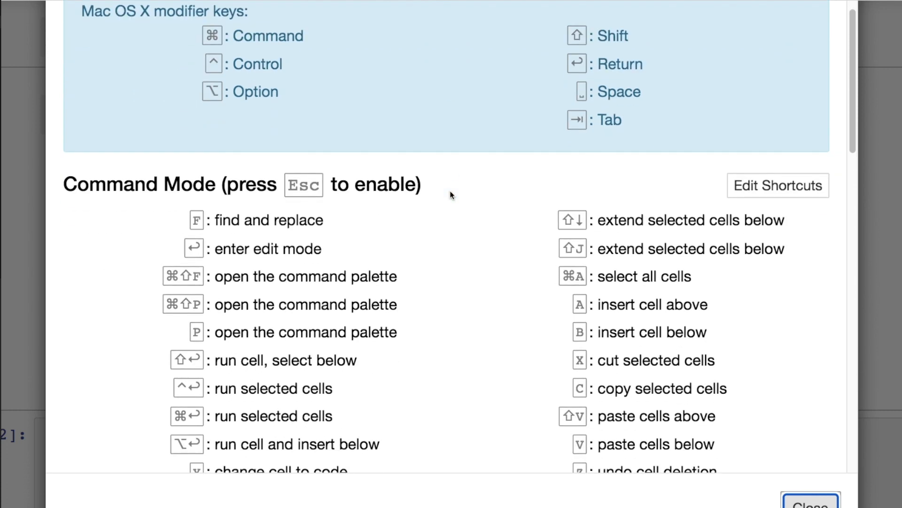
{"action": "scroll", "scroll_direction": "down", "scroll_amount": 3}
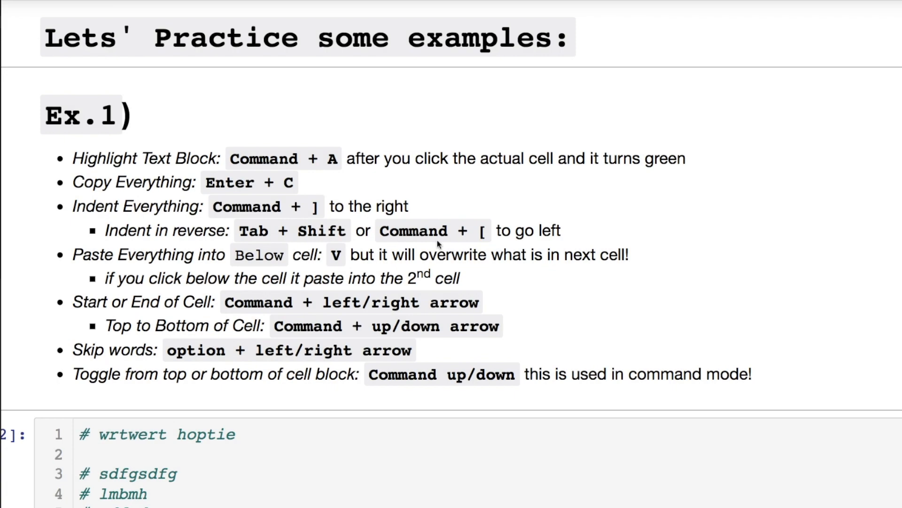
Select all lines of the practice code cell, copy them and paste into the cell below.
{"action": "scroll", "scroll_direction": "down", "scroll_amount": 3}
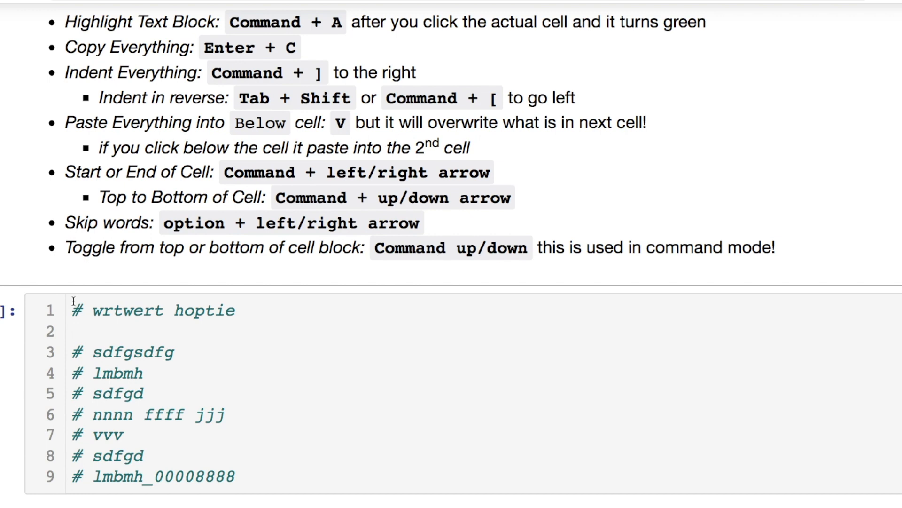
{"action": "left_click", "coordinate": [81, 312]}
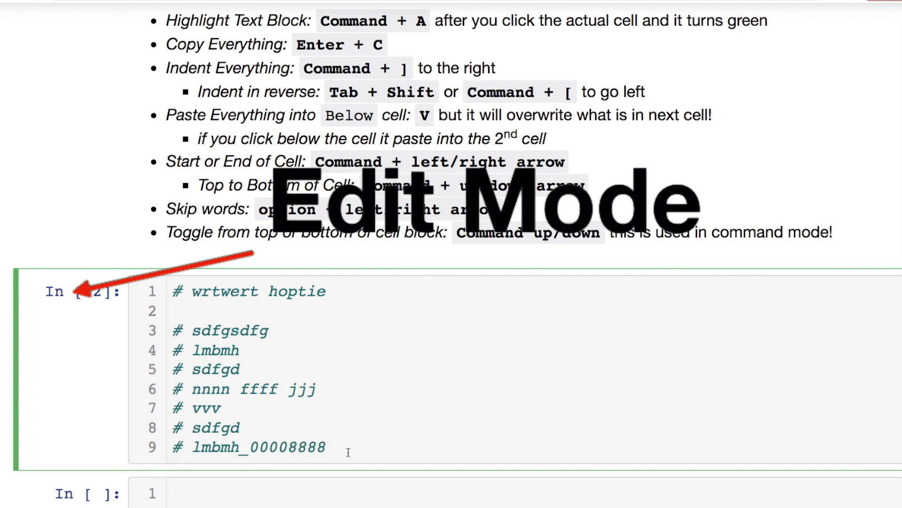
{"action": "key", "text": "cmd+a"}
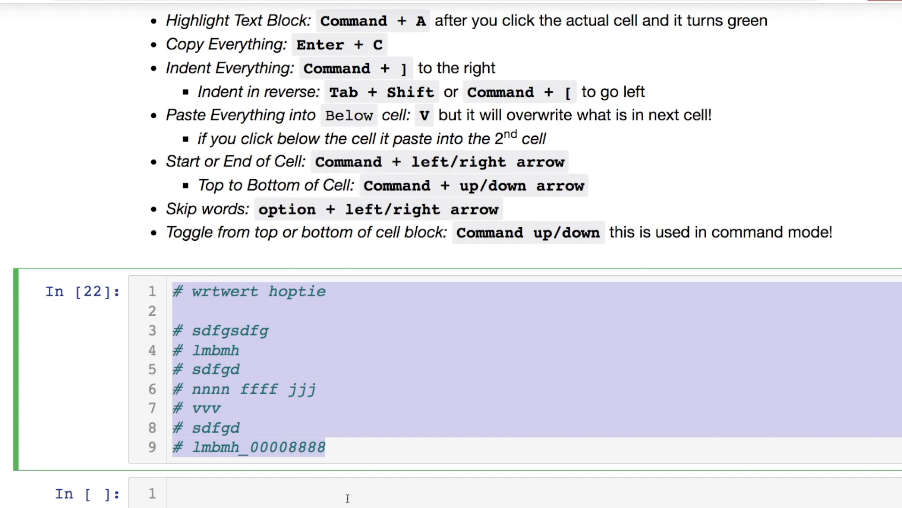
{"action": "key", "text": "cmd+v"}
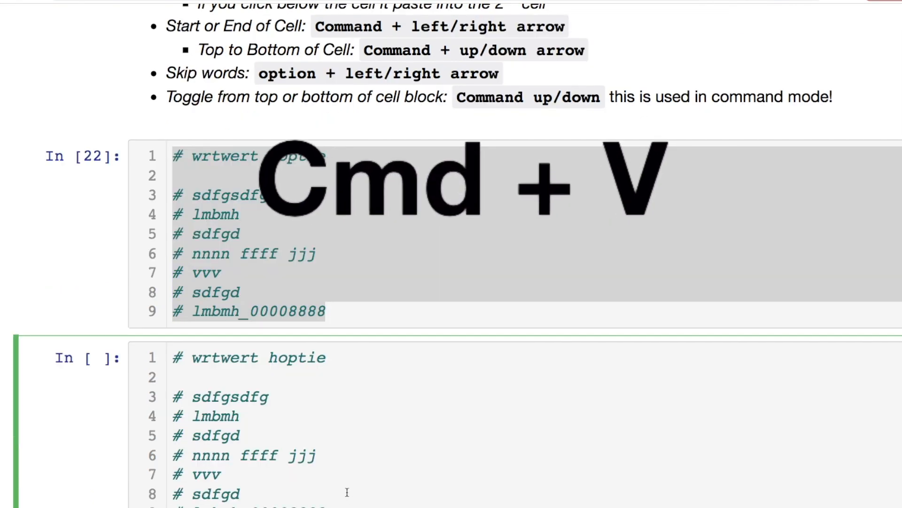
{"action": "key", "text": "cmd+z"}
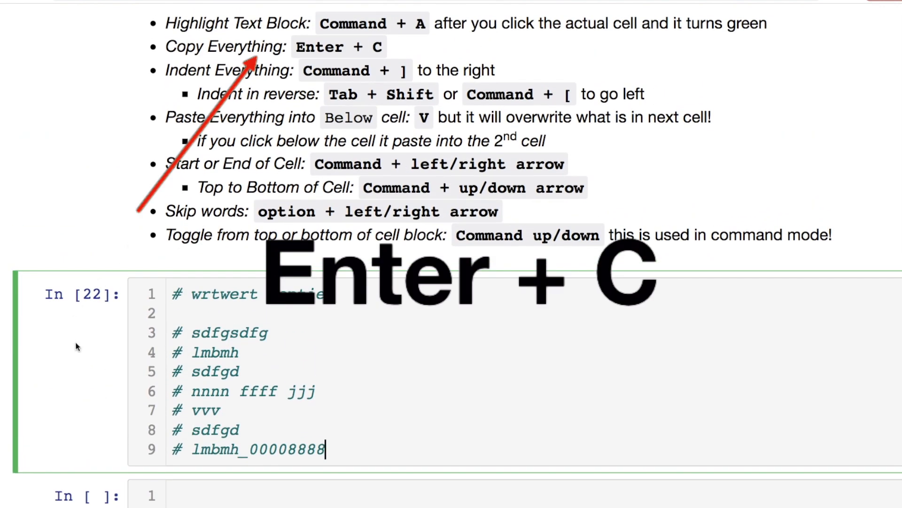
Leave editing so the whole practice cell can be copied and duplicated below.
{"action": "key", "text": "Escape"}
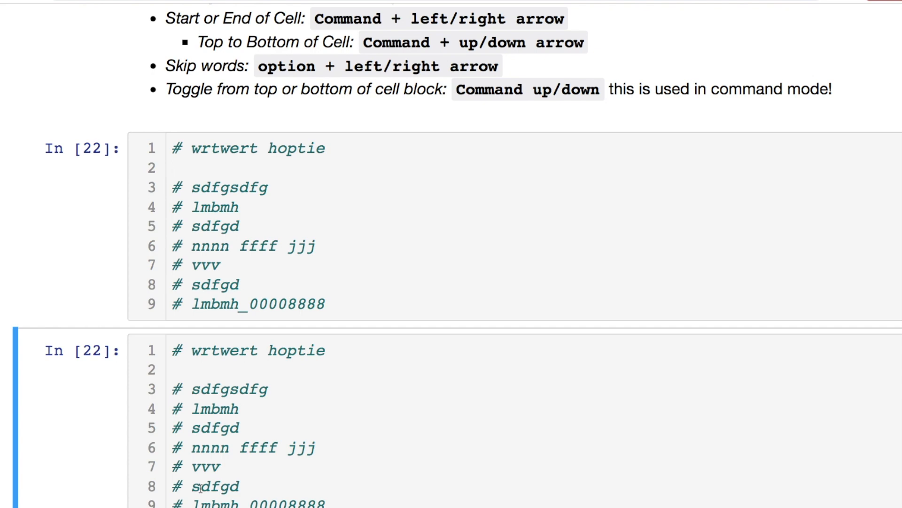
{"action": "mouse_move", "coordinate": [357, 485]}
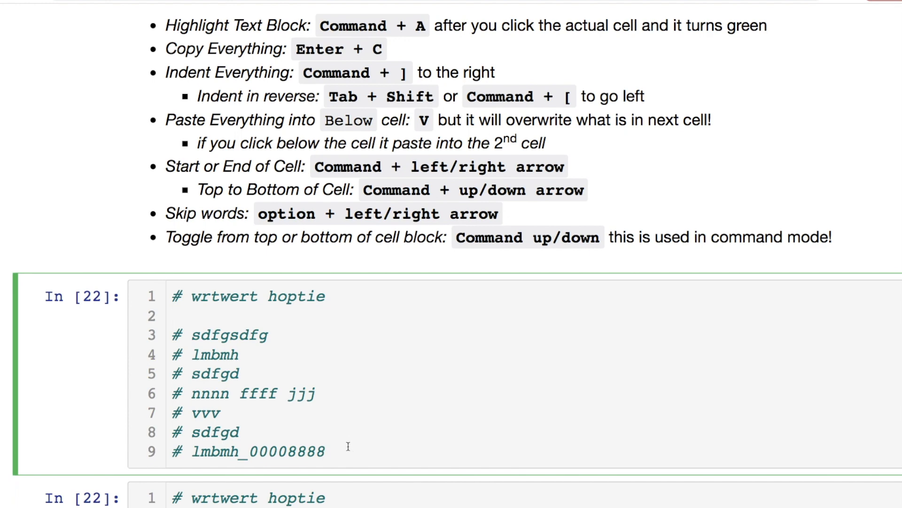
{"action": "mouse_move", "coordinate": [301, 442]}
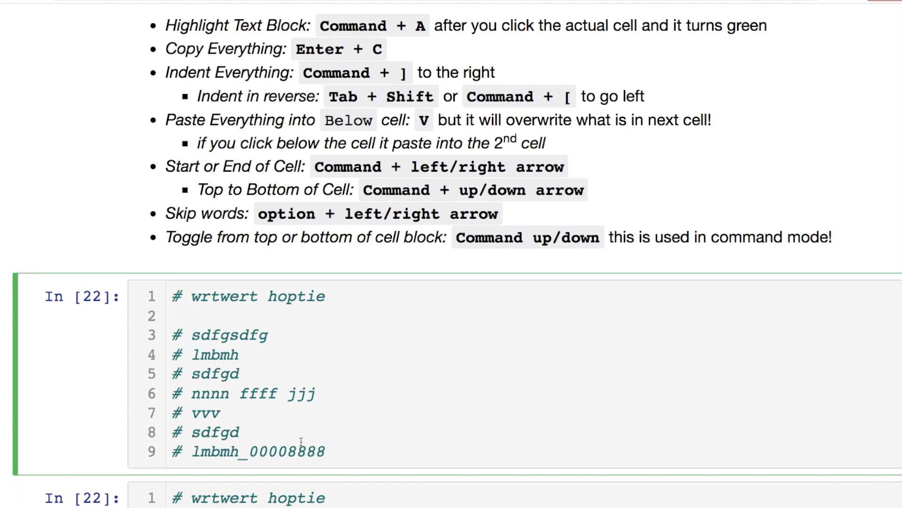
{"action": "key", "text": "cmd+a"}
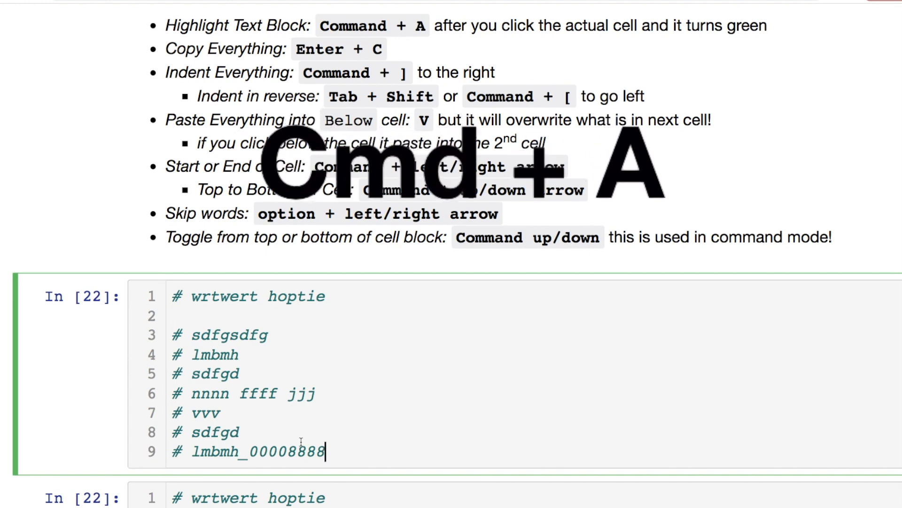
{"action": "key", "text": "cmd+a"}
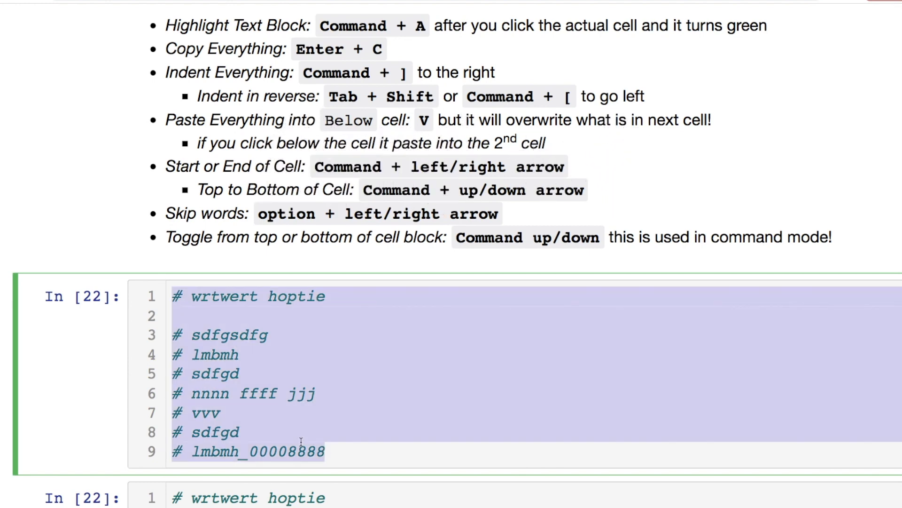
{"action": "key", "text": "Tab"}
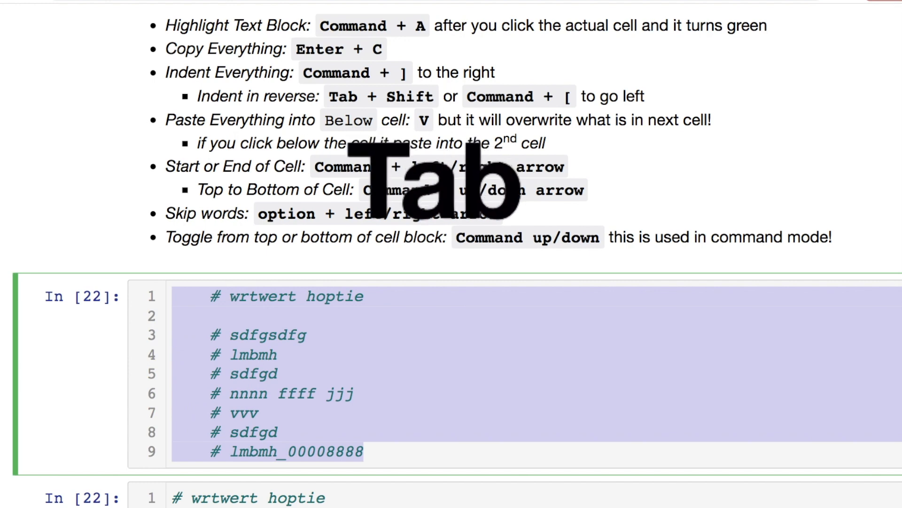
{"action": "key", "text": "shift+tab"}
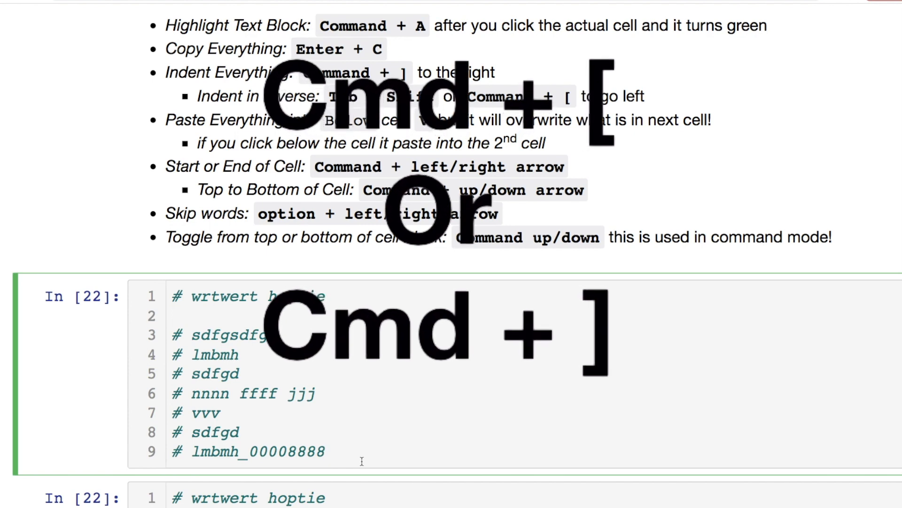
{"action": "key", "text": "cmd+]"}
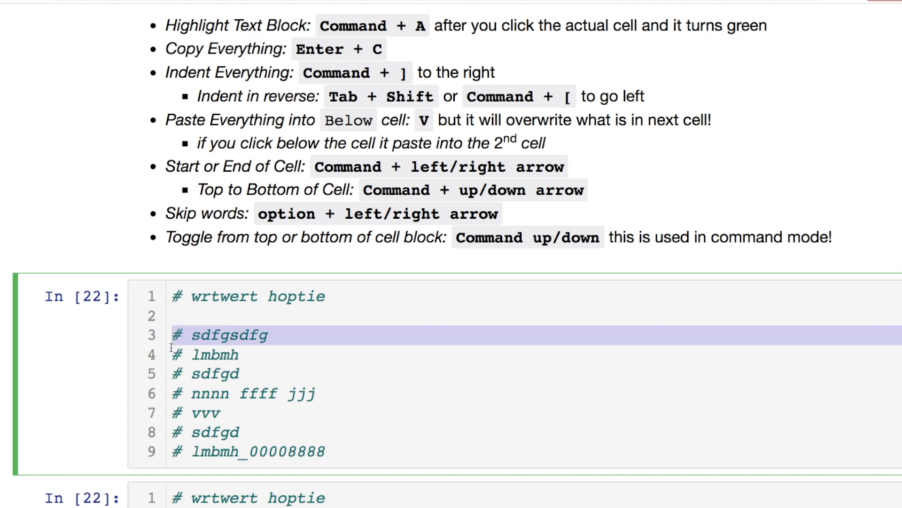
{"action": "key", "text": "shift+down"}
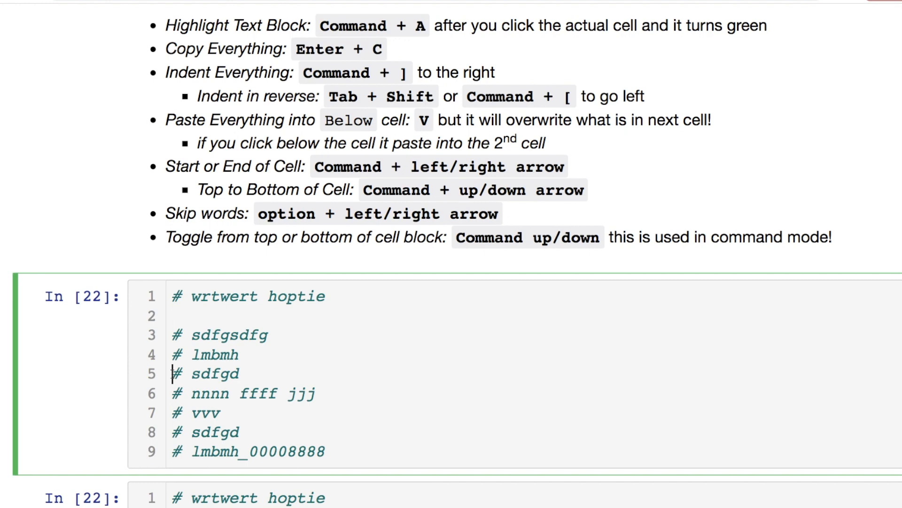
{"action": "key", "text": "shift+tab"}
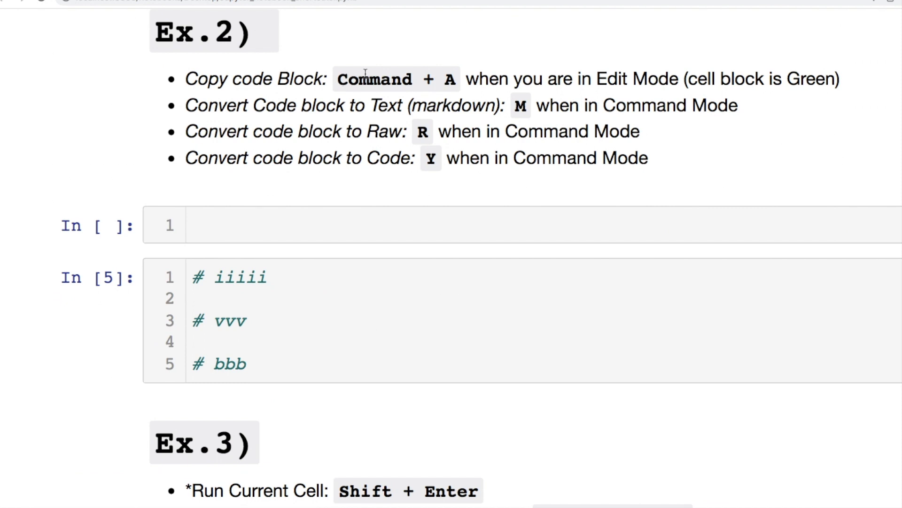
{"action": "mouse_move", "coordinate": [276, 256]}
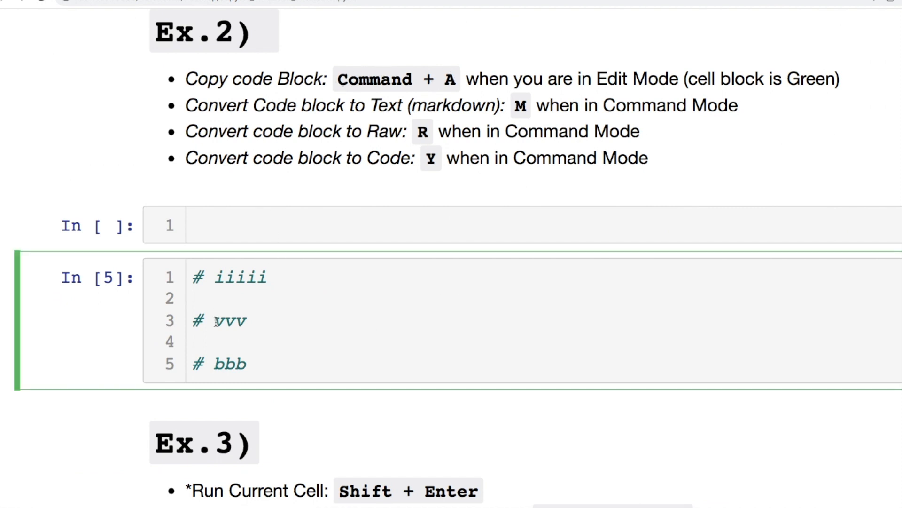
Switch the iiiii cell to markdown and render it, then convert it to code and to raw.
{"action": "left_click", "coordinate": [247, 363]}
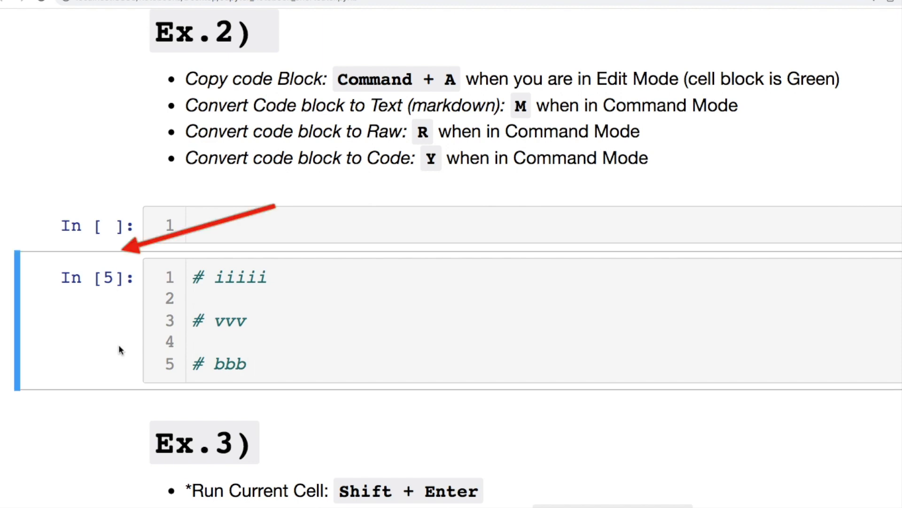
{"action": "key", "text": "m"}
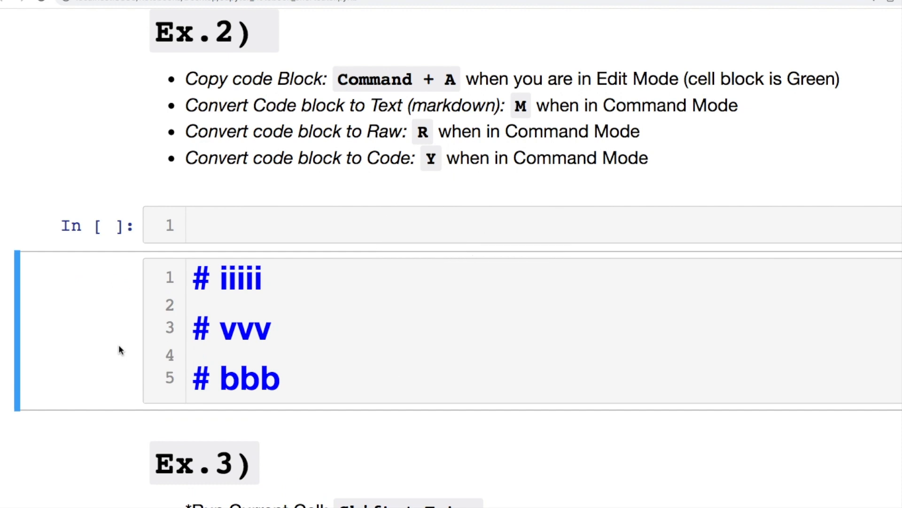
{"action": "key", "text": "m"}
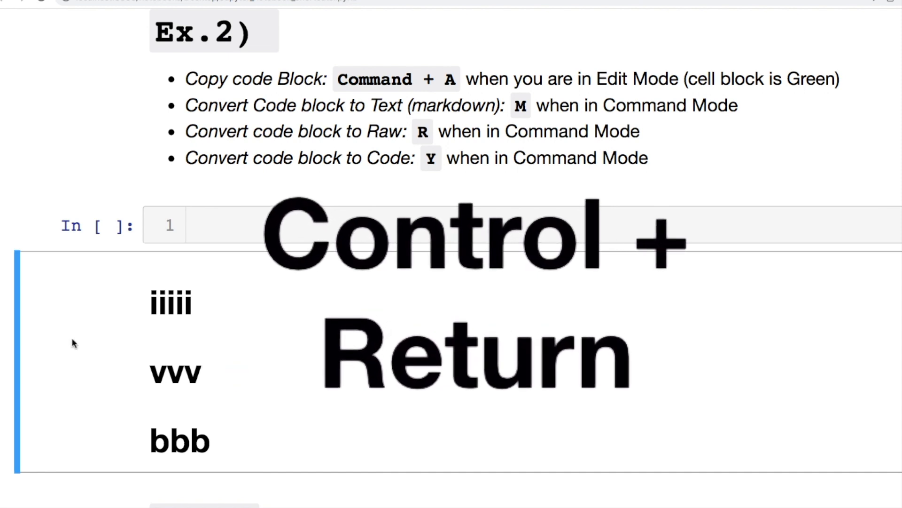
{"action": "key", "text": "ctrl+Return"}
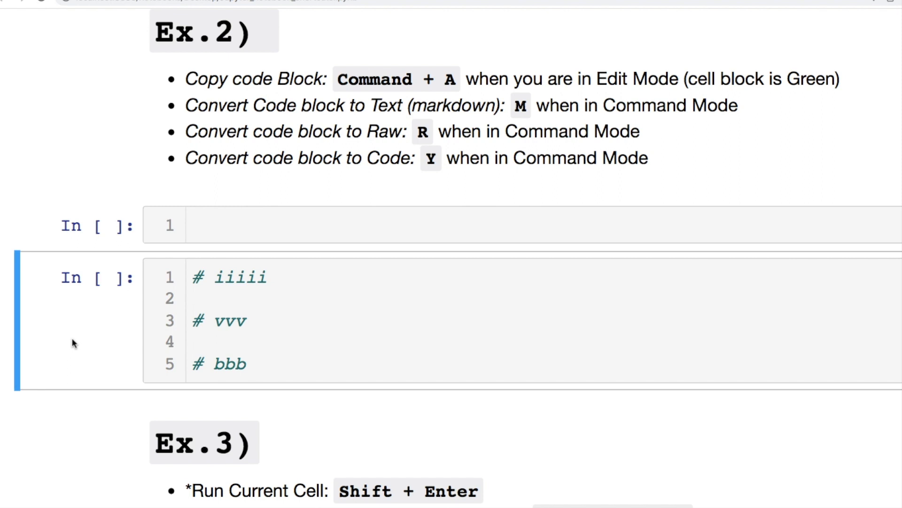
{"action": "key", "text": "r"}
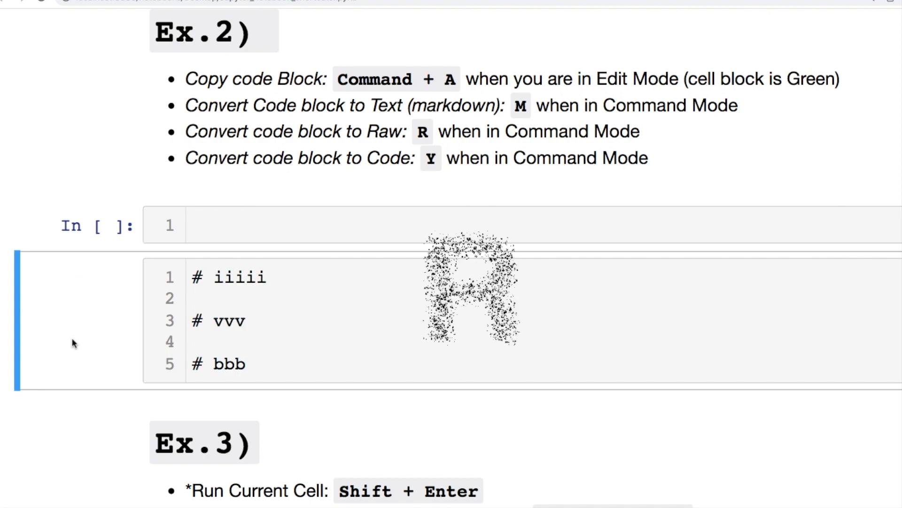
{"action": "scroll", "scroll_direction": "down", "scroll_amount": 3}
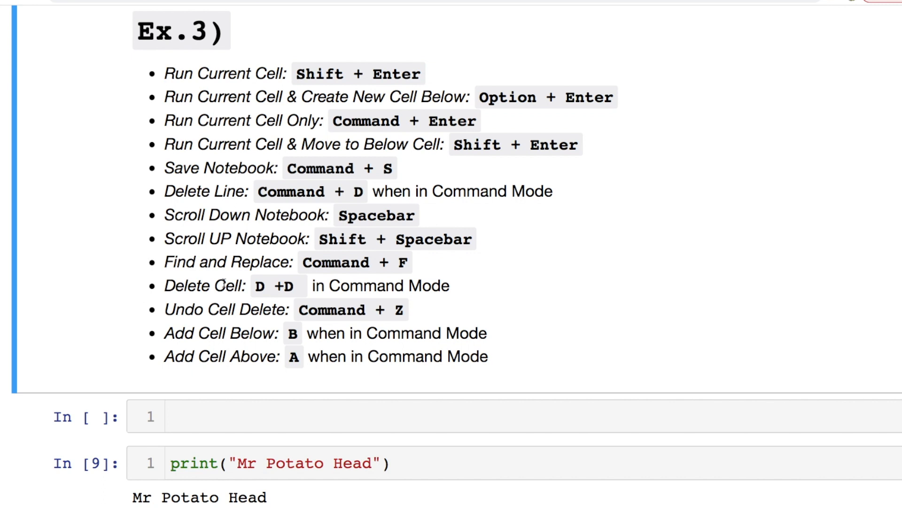
Enter the string "Hi There" in the empty Ex.3 cell and run it to show 'Hi There'.
{"action": "type", "text": "\"Hi Th"}
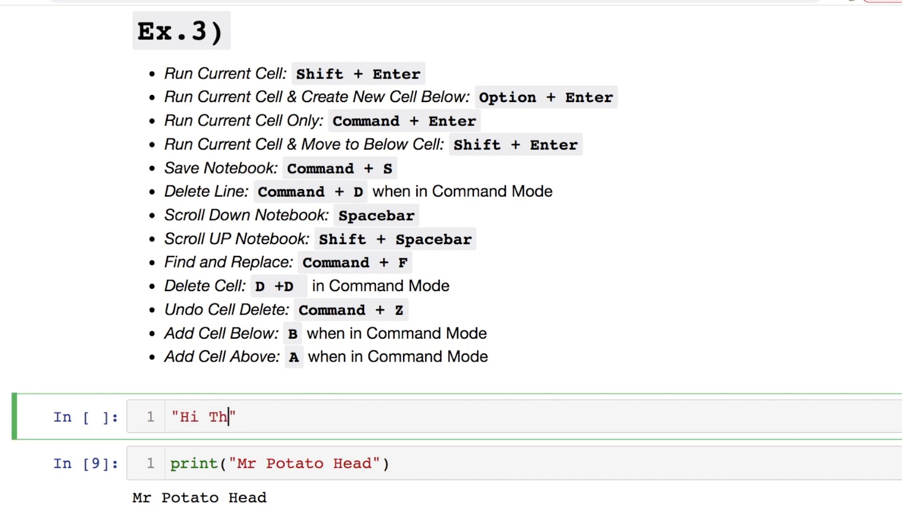
{"action": "type", "text": "ere"}
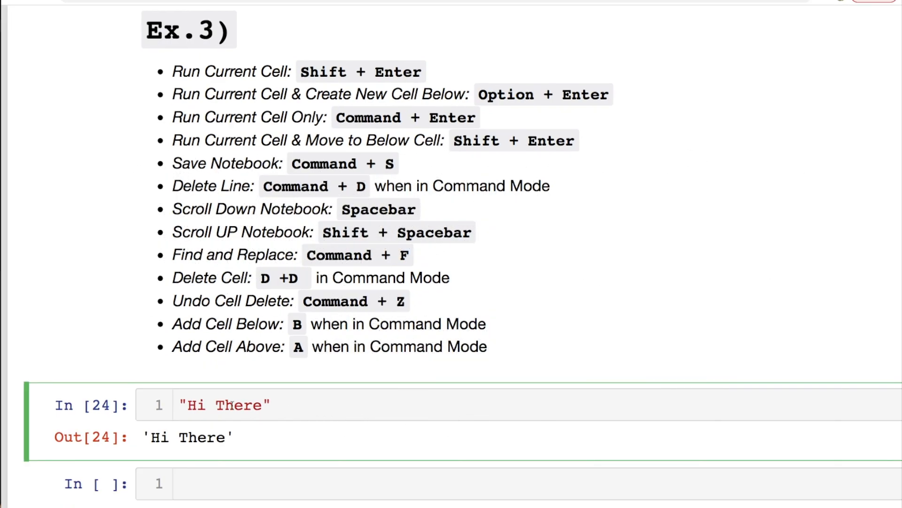
{"action": "key", "text": "Shift+Enter"}
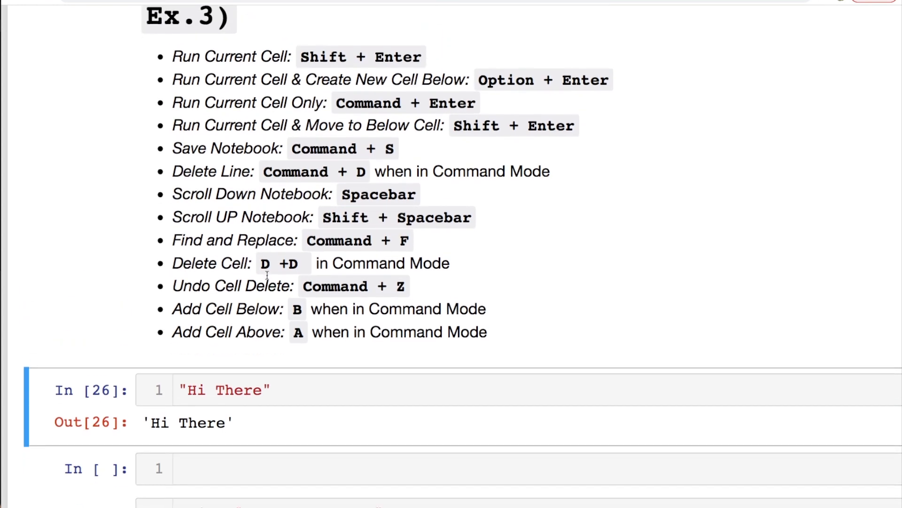
{"action": "scroll", "scroll_direction": "up", "scroll_amount": 3}
{"action": "type", "text": " is a smart person her"}
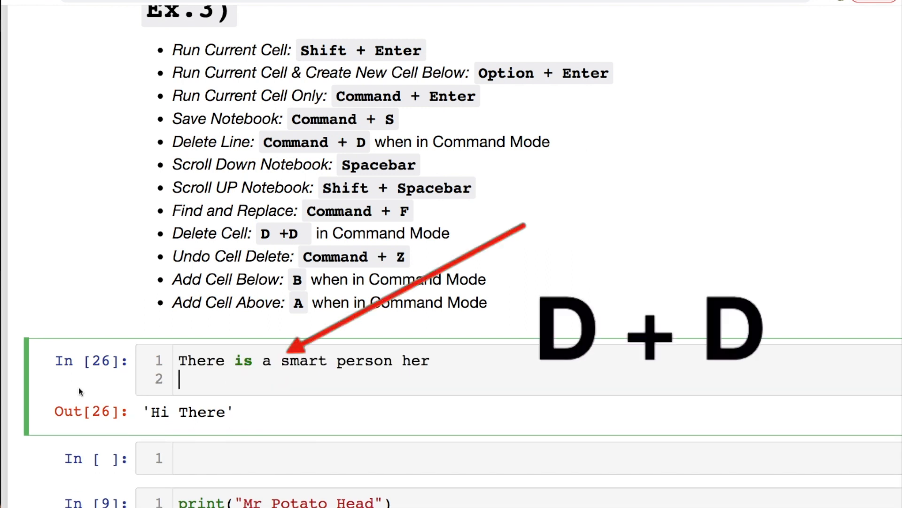
Delete the cell that produced the 'Hi There' output and start a page search.
{"action": "key", "text": "Escape"}
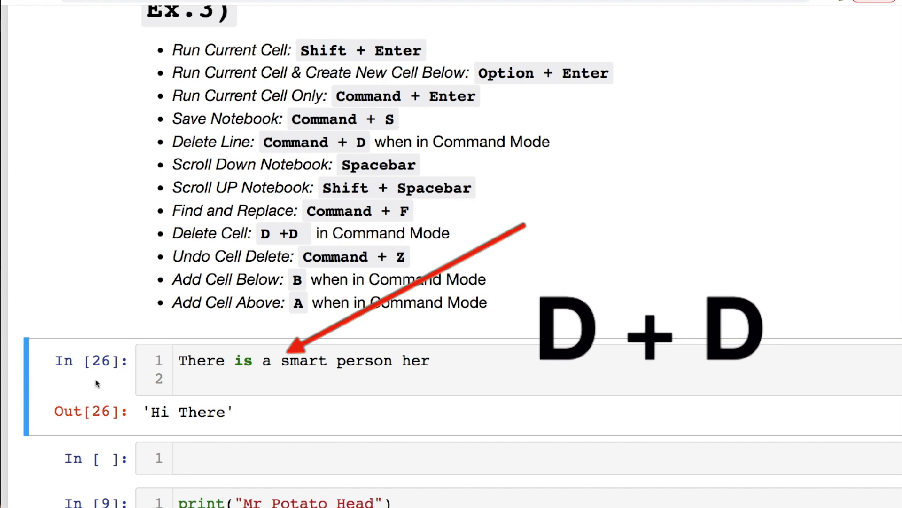
{"action": "key", "text": "d"}
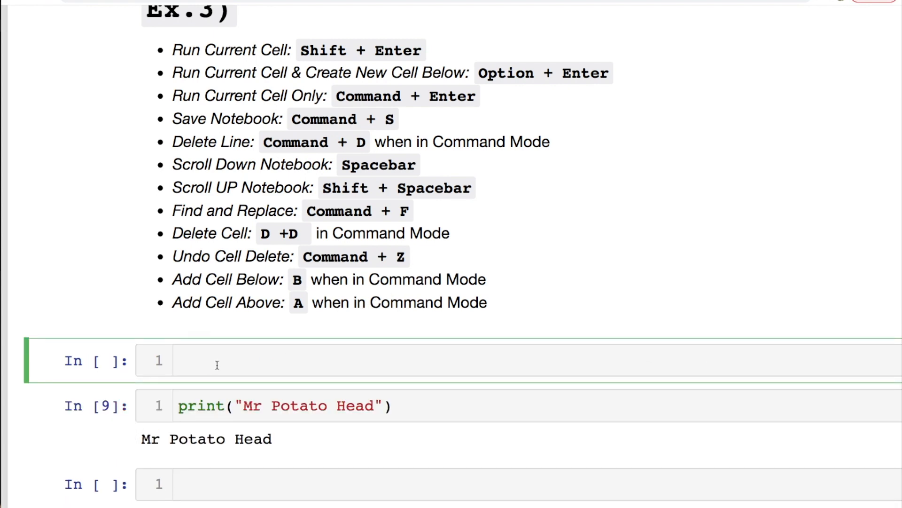
{"action": "key", "text": "cmd+f"}
{"action": "type", "text": "Delete"}
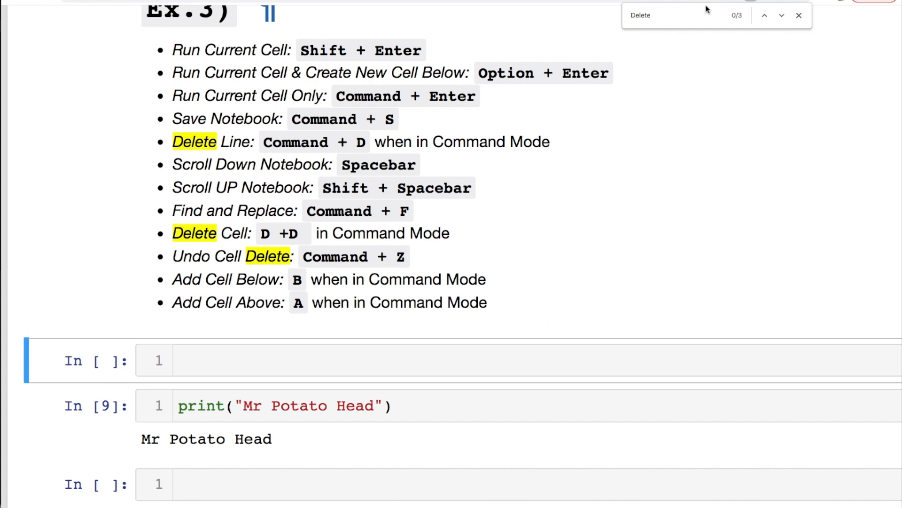
Search the shortcut list for Delete, then select the empty cell above Mr Potato Head and remove it.
{"action": "type", "text": "RR"}
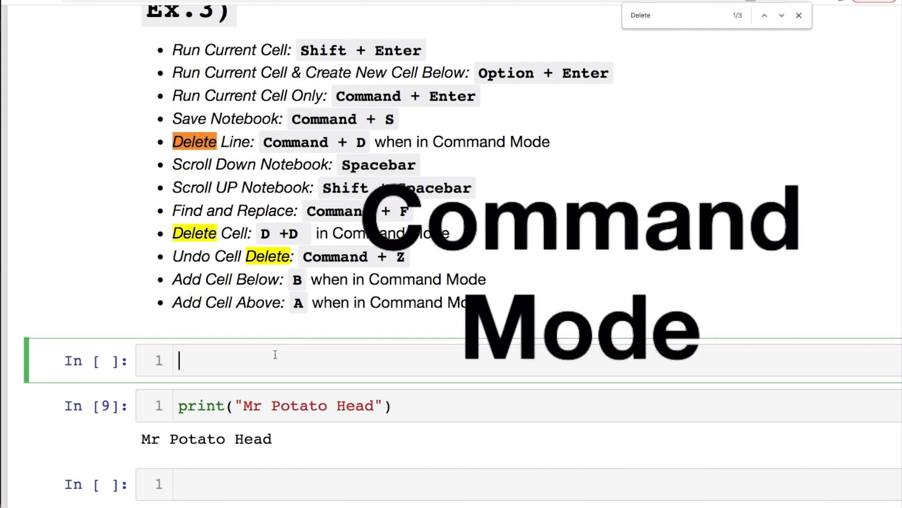
{"action": "left_click", "coordinate": [46, 350]}
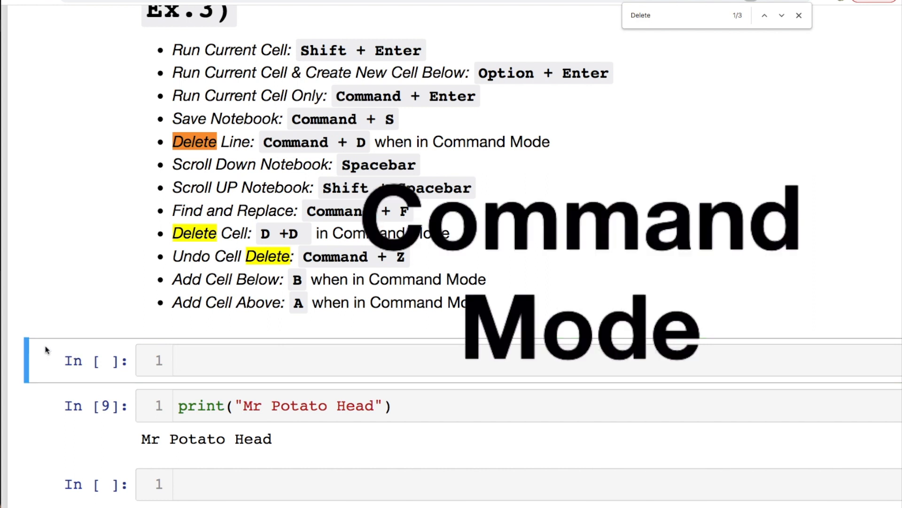
{"action": "scroll", "scroll_direction": "down", "scroll_amount": 3}
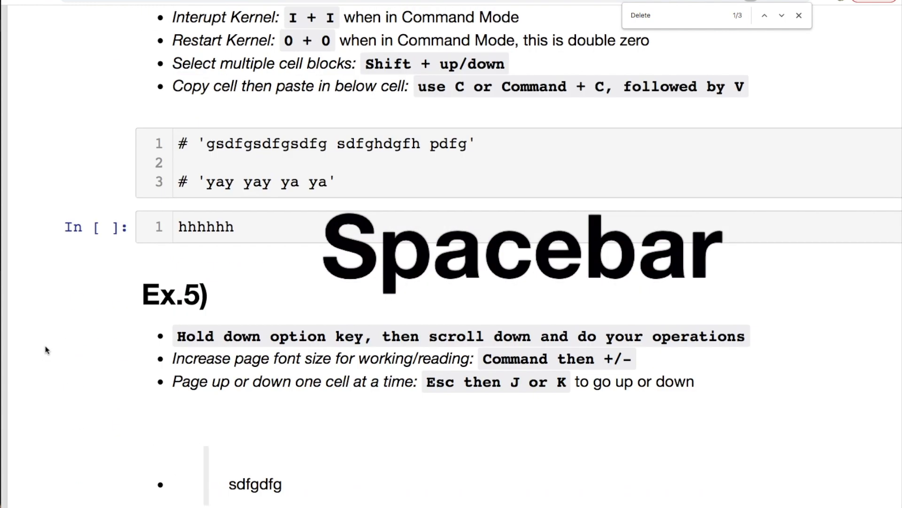
{"action": "scroll", "scroll_direction": "up", "scroll_amount": 3}
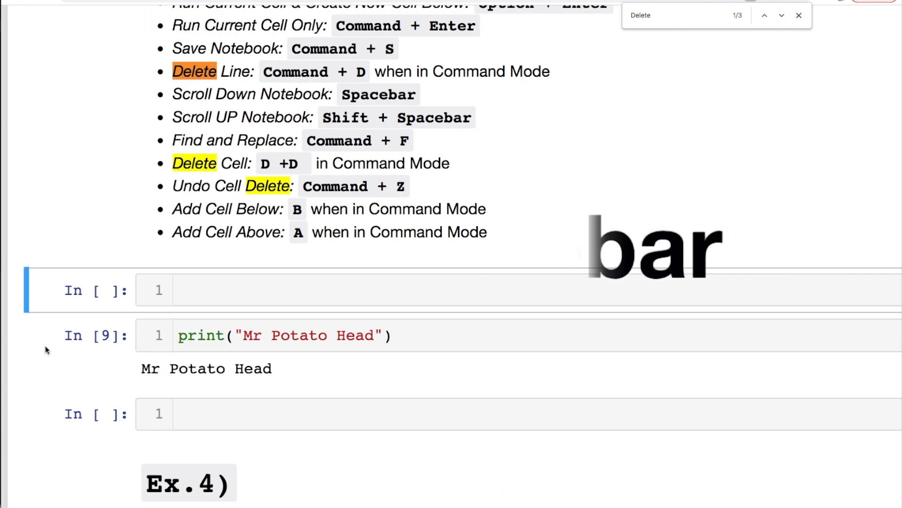
{"action": "scroll", "scroll_direction": "up", "scroll_amount": 3}
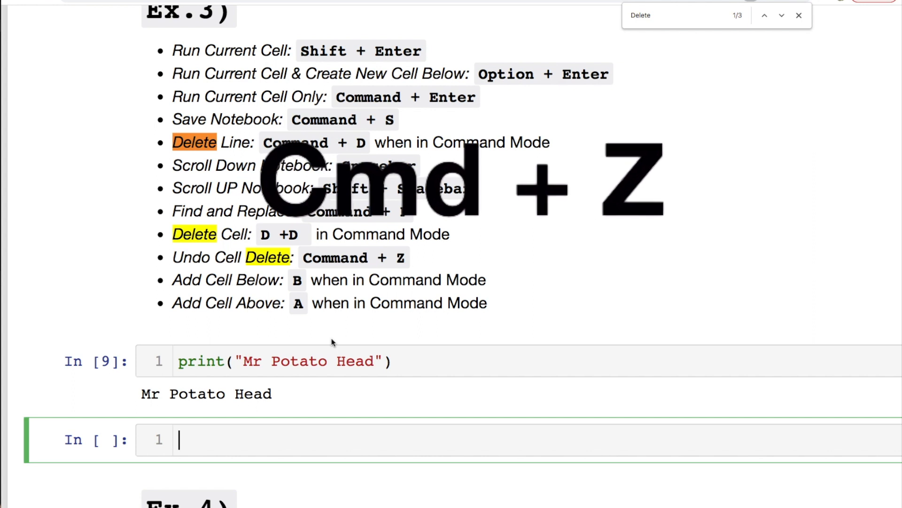
{"action": "scroll", "scroll_direction": "down", "scroll_amount": 3}
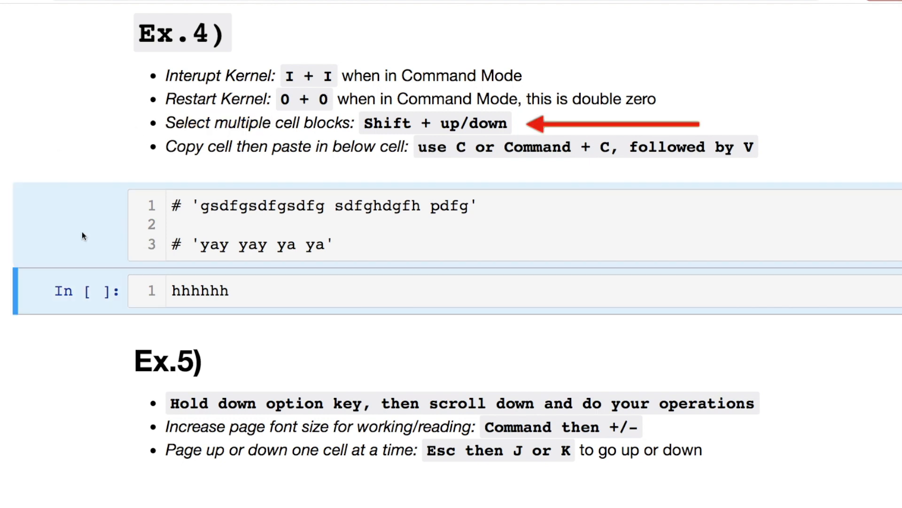
Scroll to the Ex.4 section to group-select the commented cell and the hhhhhh cell.
{"action": "scroll", "scroll_direction": "down", "scroll_amount": 3}
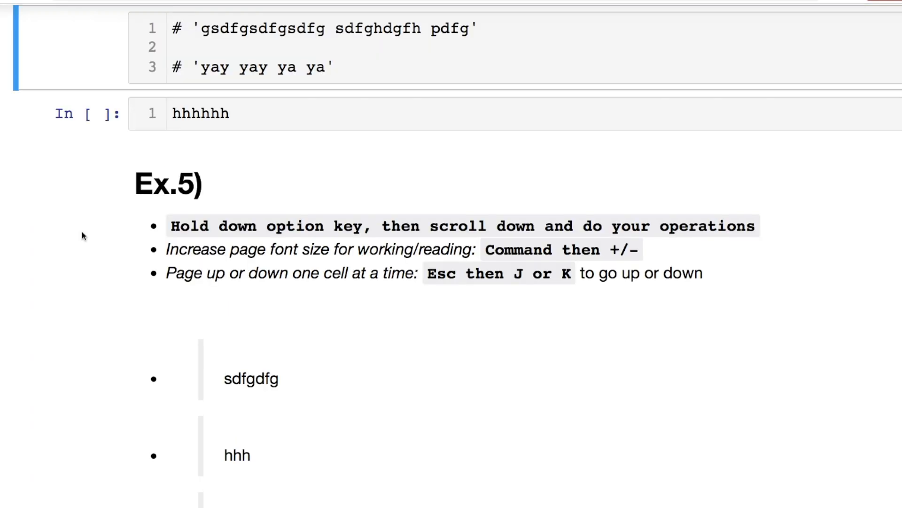
{"action": "scroll", "scroll_direction": "up", "scroll_amount": 3}
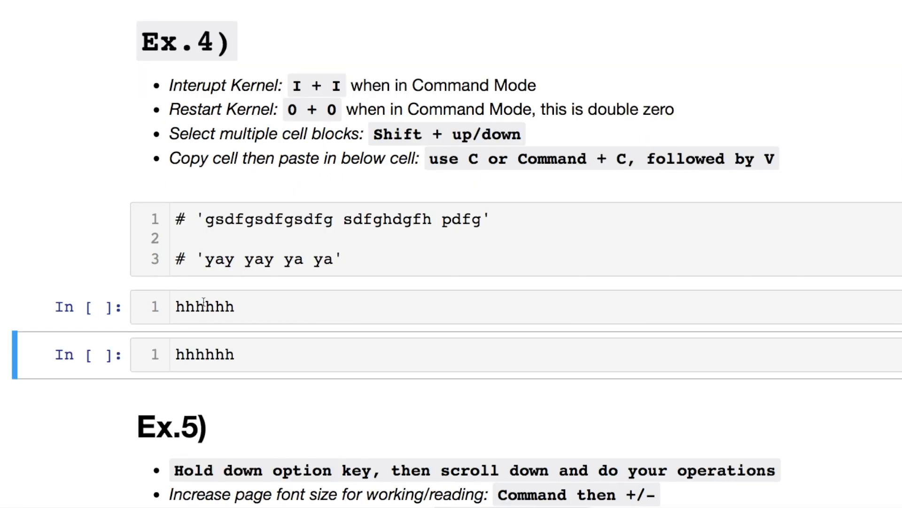
Enter the pasted hhhhhh cell for editing and move down to the Ex.5 list.
{"action": "left_click", "coordinate": [204, 306]}
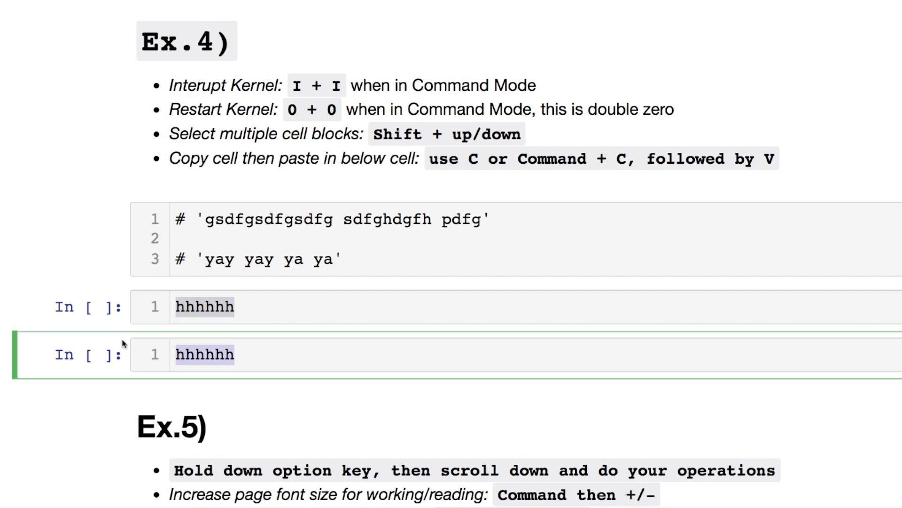
{"action": "scroll", "scroll_direction": "down", "scroll_amount": 3}
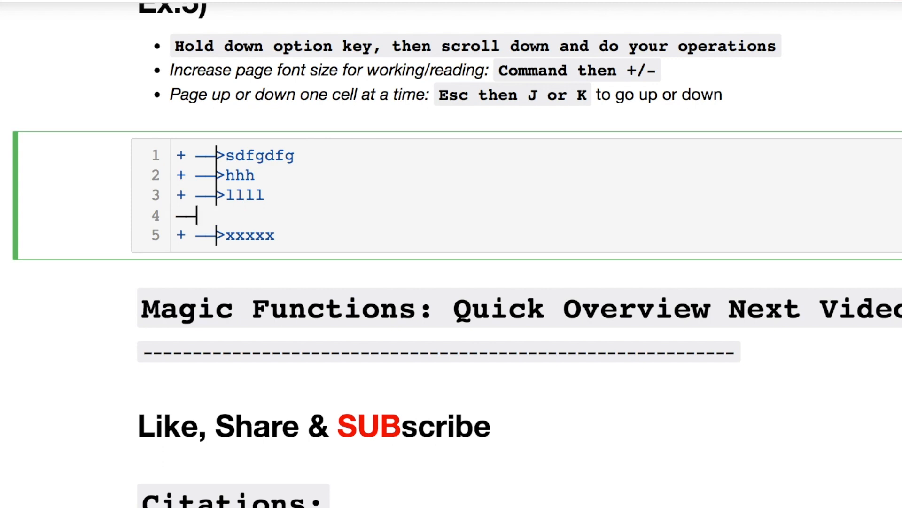
Render the Ex.5 list again with arrows before sdfgdfg, hhh, llll and xxxxx.
{"action": "key", "text": "ctrl+Return"}
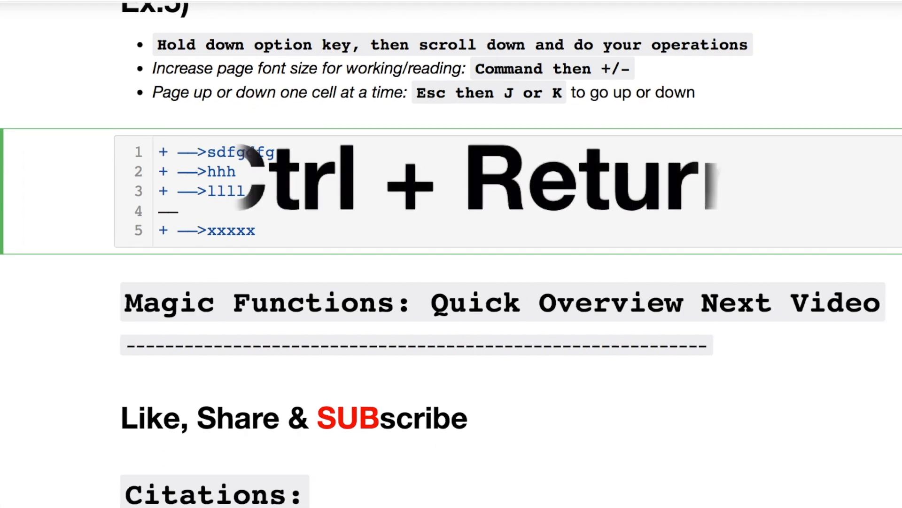
{"action": "key", "text": "ctrl+Return"}
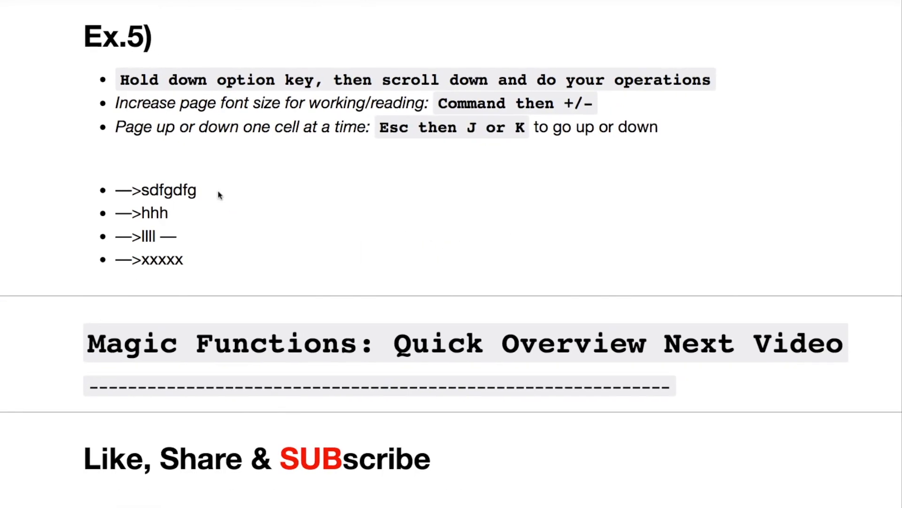
Scroll past Ex.5 and Magic Functions down to the Citations section.
{"action": "scroll", "scroll_direction": "down", "scroll_amount": 3}
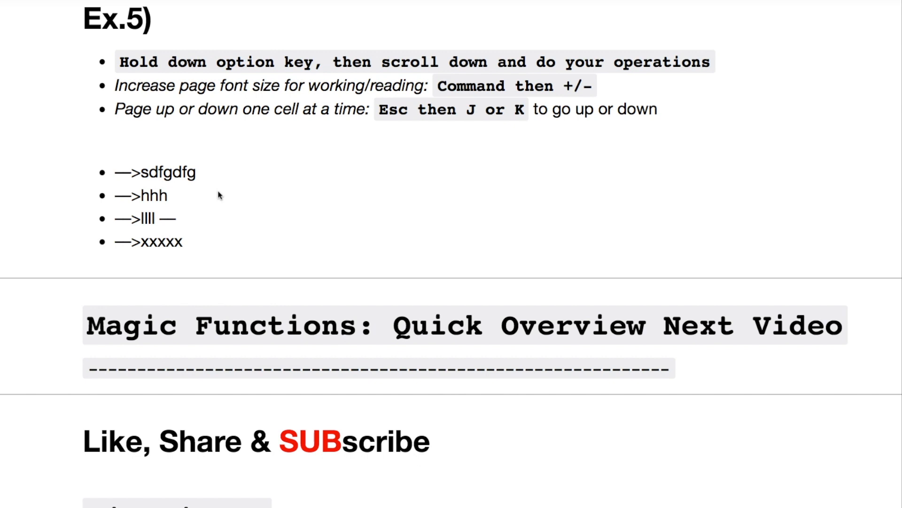
{"action": "scroll", "scroll_direction": "down", "scroll_amount": 3}
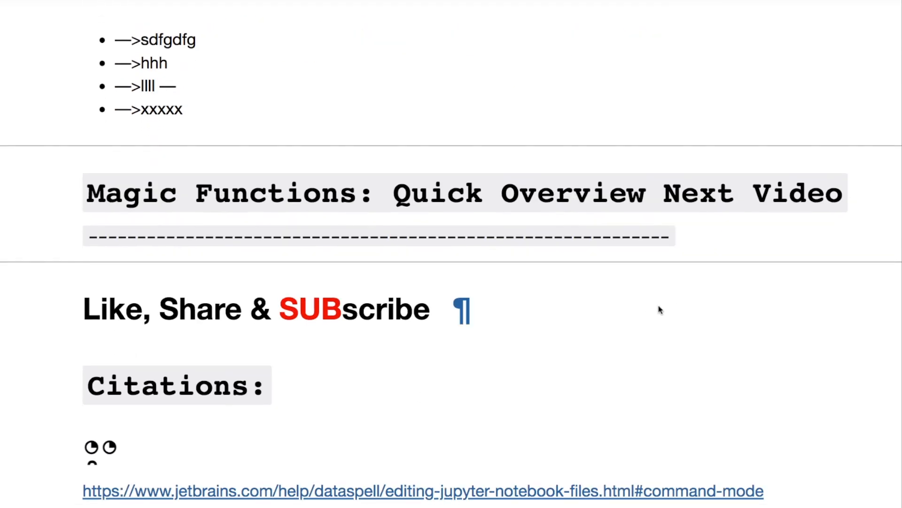